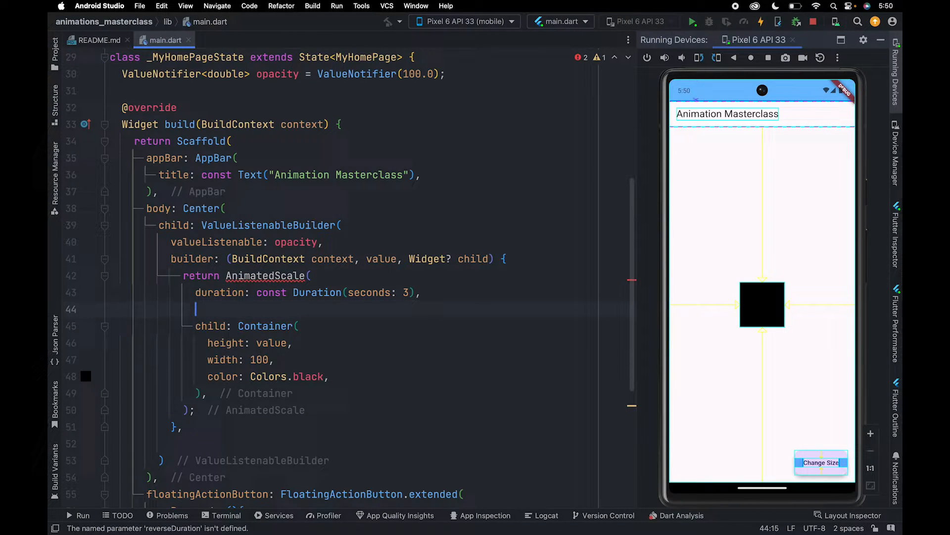
Step: Add a 'scale:' parameter after duration in the AnimatedScale widget
{"action": "type", "text": "scale: ,"}
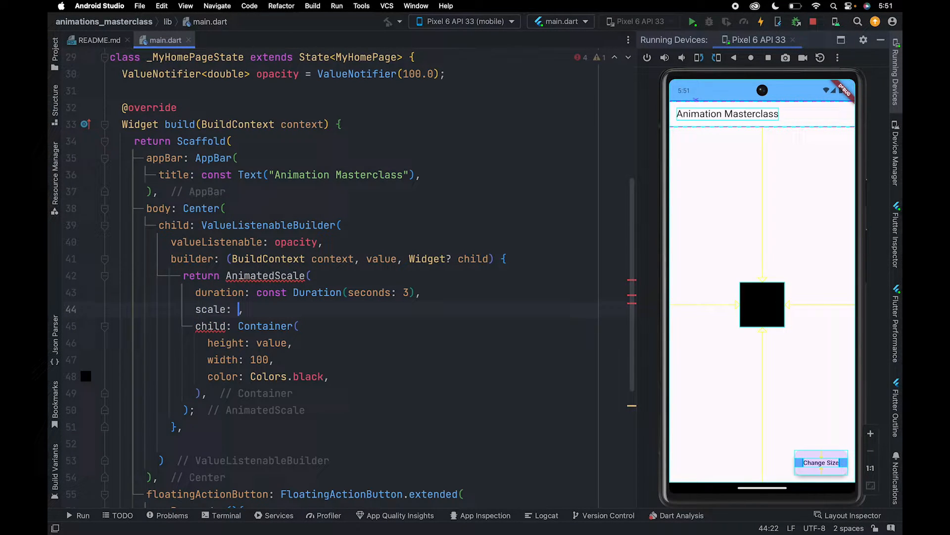
{"action": "mouse_move", "coordinate": [341, 383]}
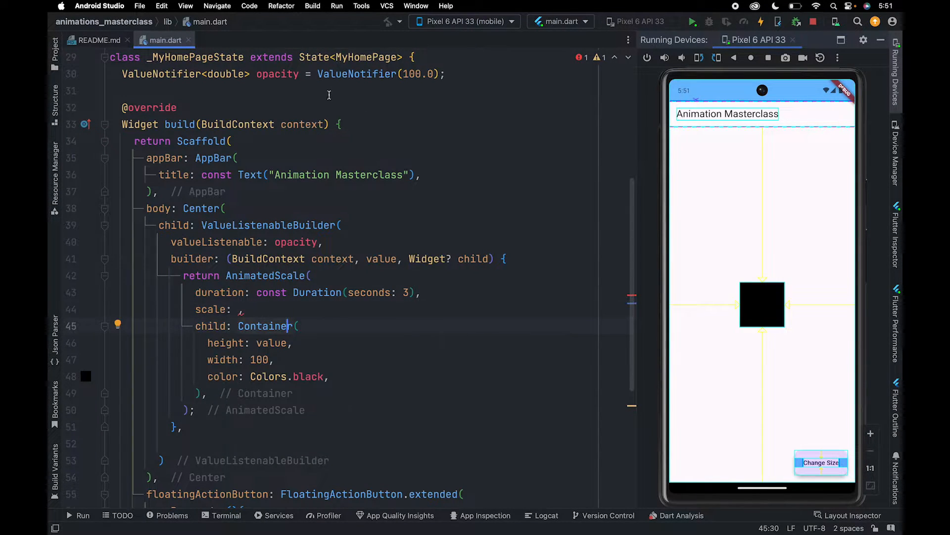
Step: Set AnimatedScale's scale to the builder's notifier value
{"action": "type", "text": "value"}
{"action": "left_click", "coordinate": [256, 343]}
{"action": "type", "text": "100"}
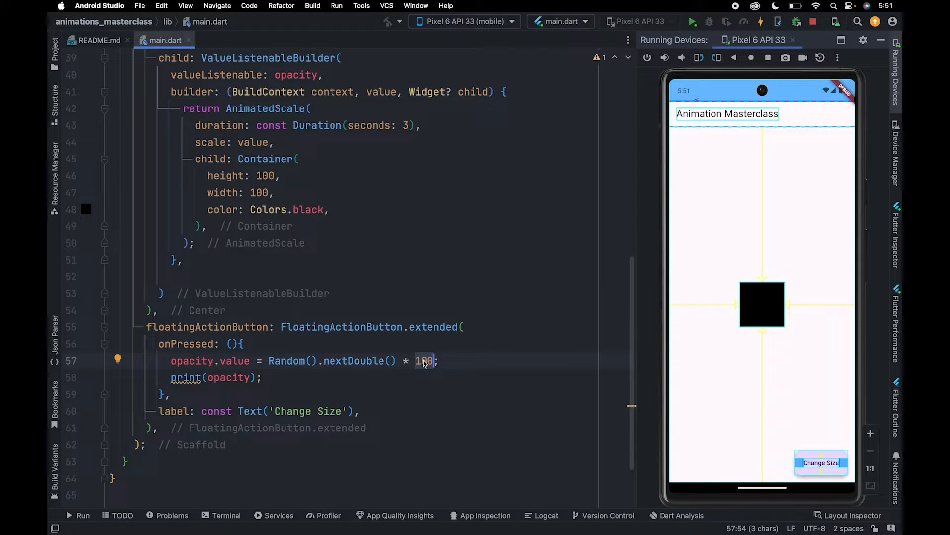
Step: Change the random multiplier in onPressed from 100 to 2 and select 'Size' in the label
{"action": "type", "text": "2"}
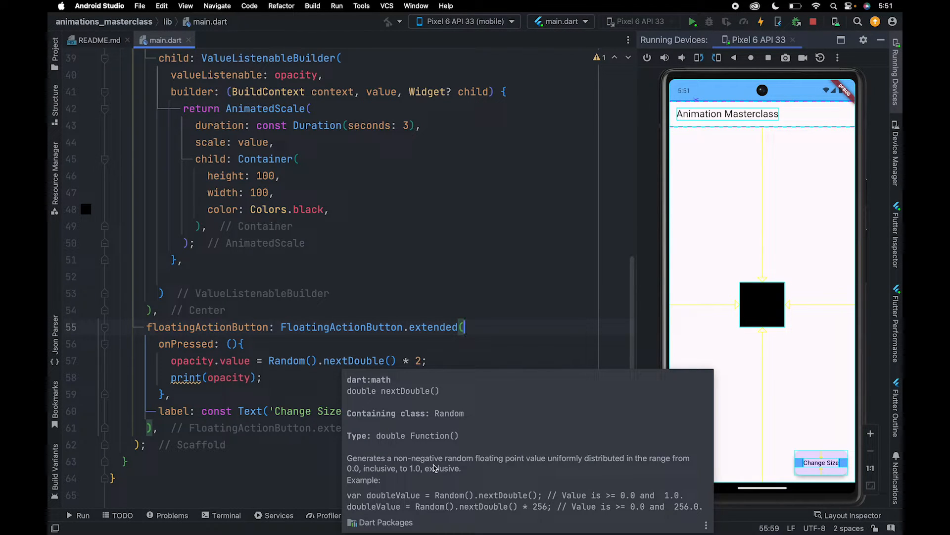
{"action": "double_click", "coordinate": [329, 411]}
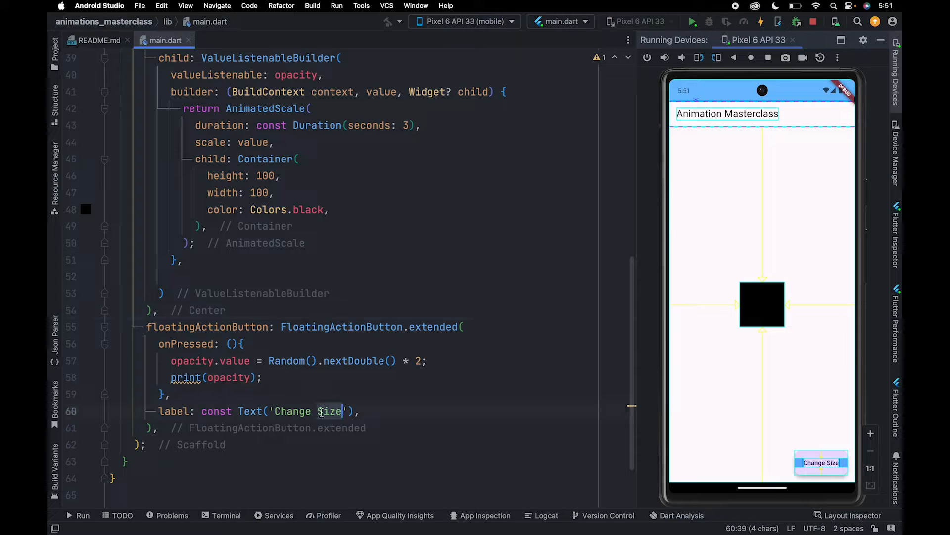
Step: Rename the button label to 'Change Scale' and tap it to rescale the black square
{"action": "type", "text": "Scale"}
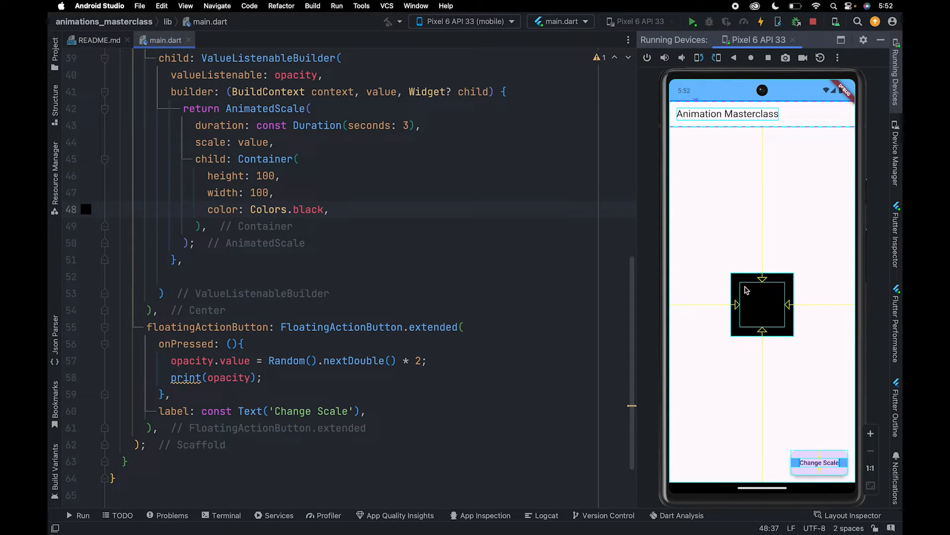
{"action": "left_click", "coordinate": [819, 462]}
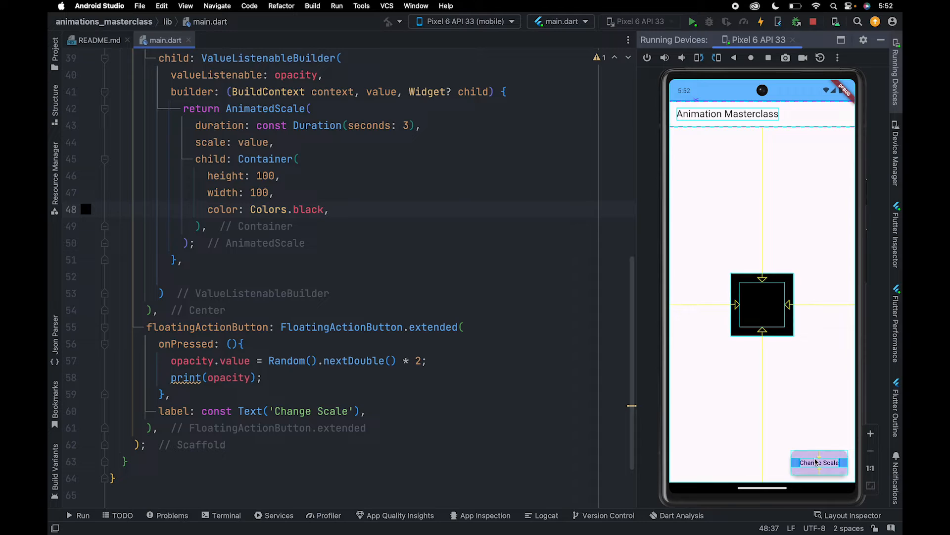